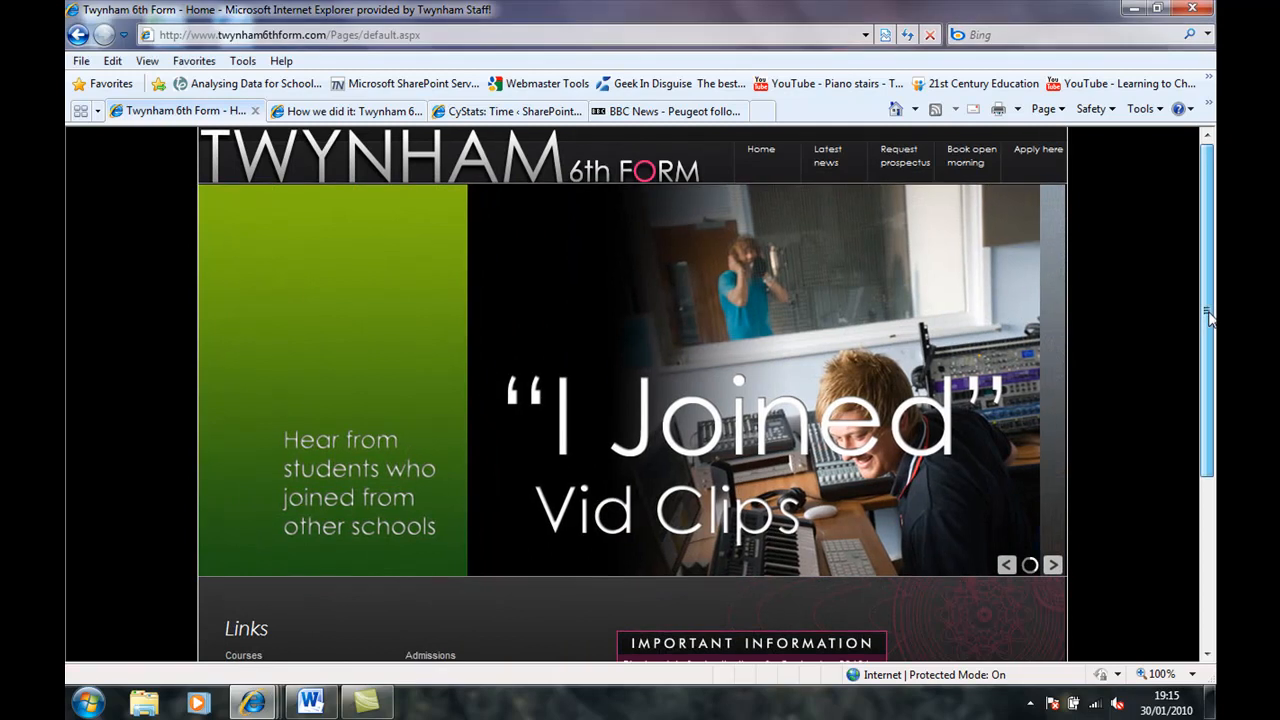
Step: Scroll to the home page links and choose Courses
{"action": "scroll", "scroll_direction": "down", "scroll_amount": 3}
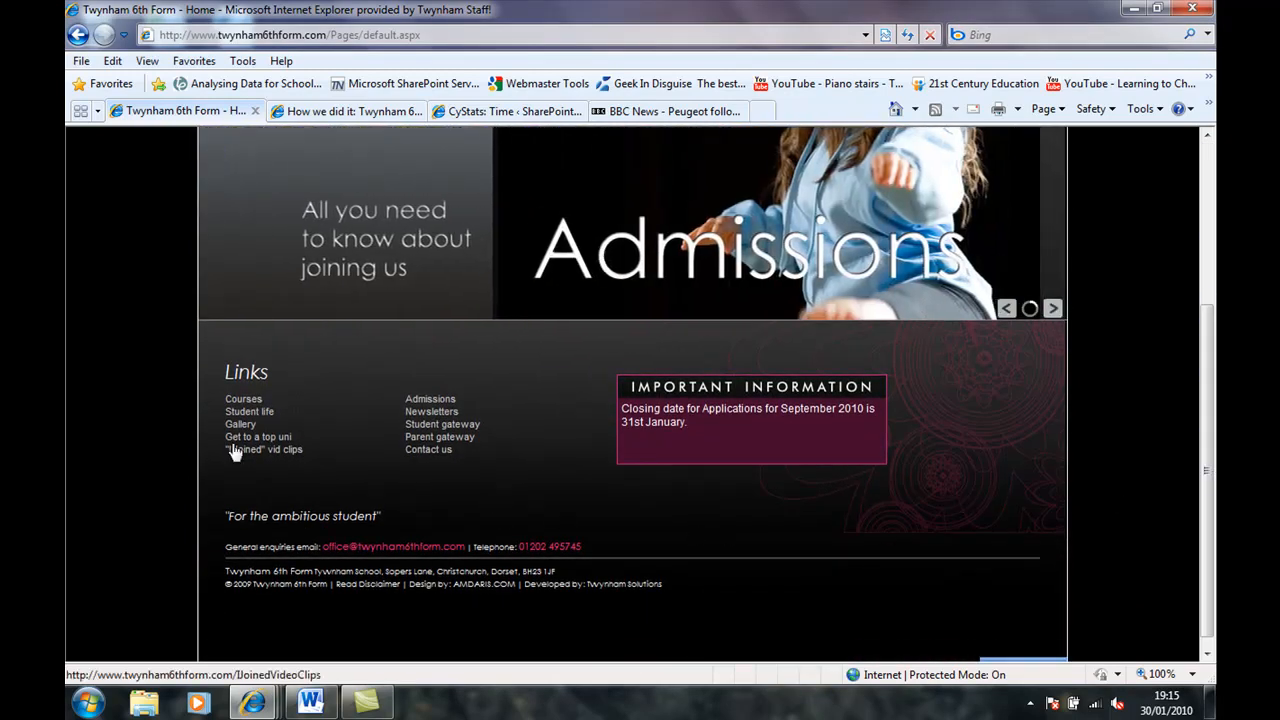
{"action": "left_click", "coordinate": [243, 399]}
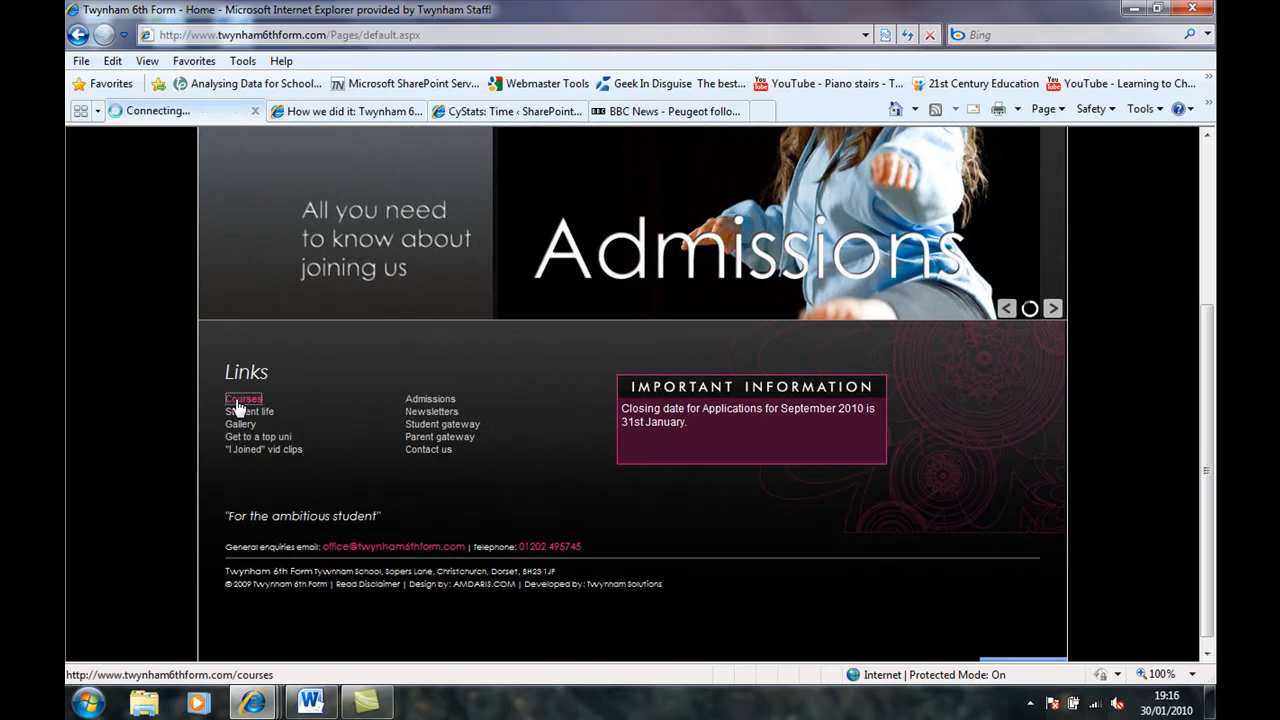
Step: Reselect Courses until the subject card carousel appears
{"action": "left_click", "coordinate": [243, 399]}
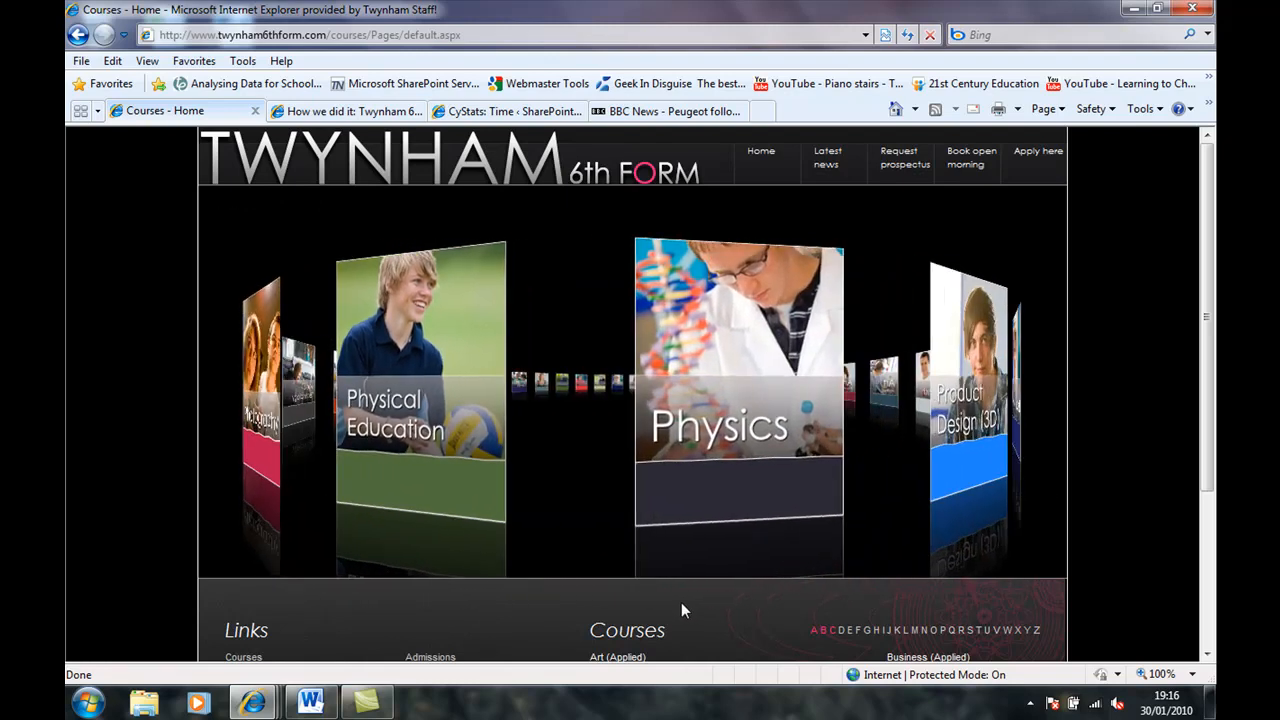
Step: Select the Physics card to view its exam board and AS/A Level entry requirements
{"action": "left_click", "coordinate": [739, 410]}
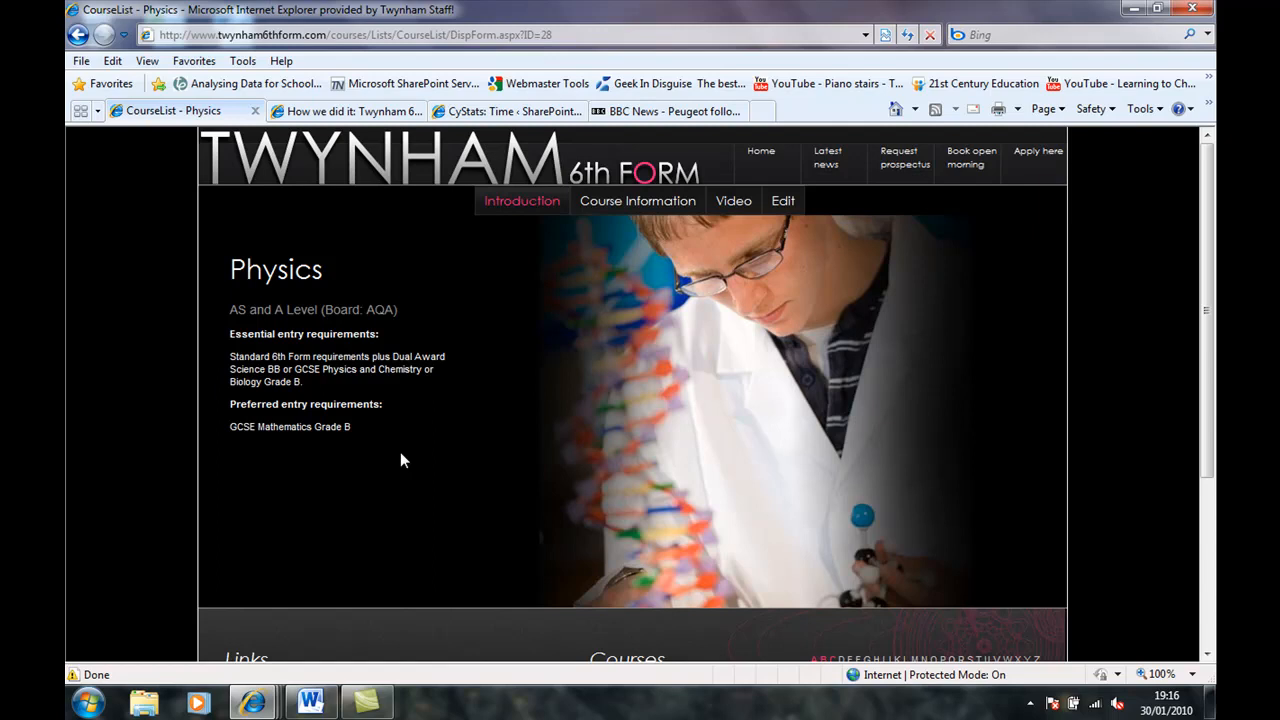
{"action": "mouse_move", "coordinate": [577, 282]}
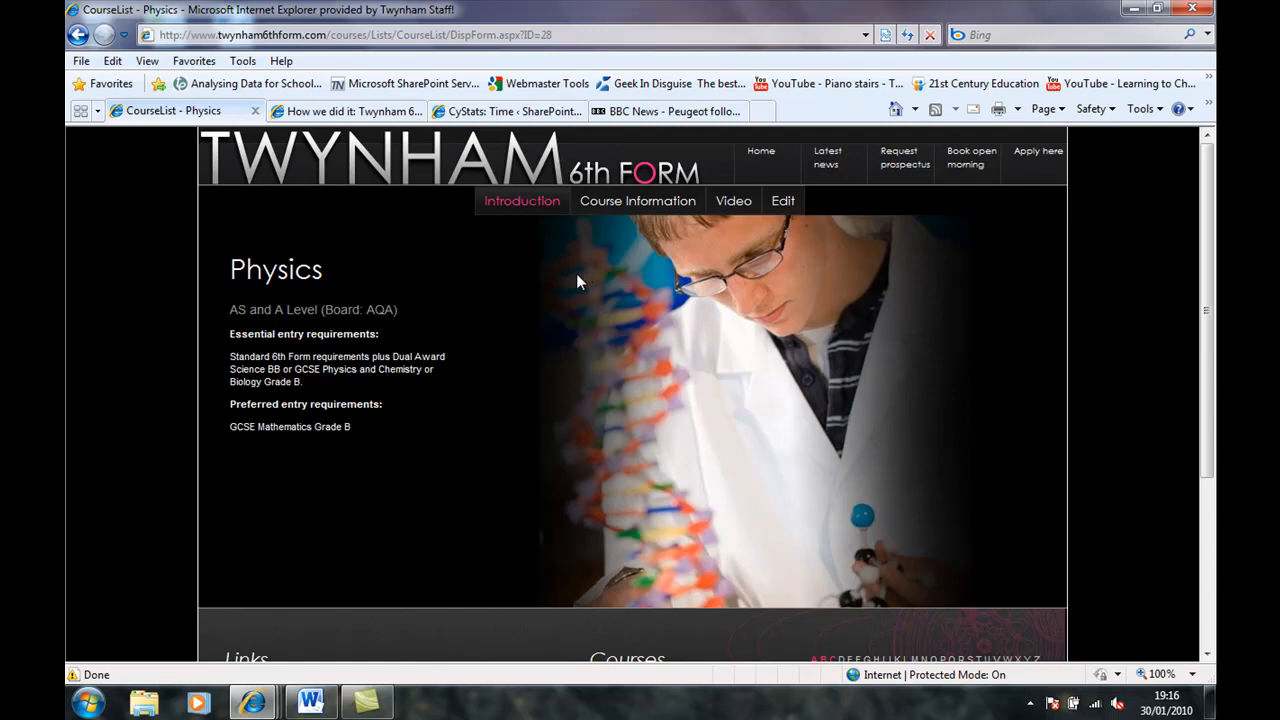
{"action": "mouse_move", "coordinate": [637, 205]}
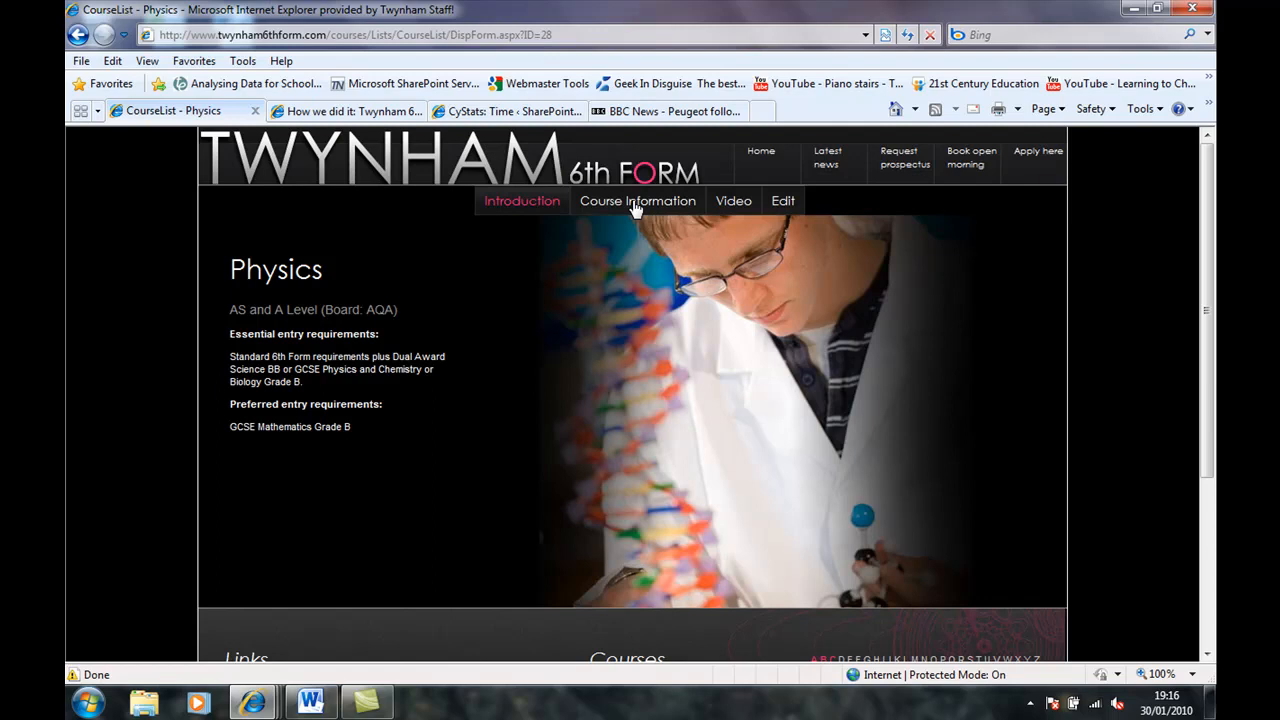
Step: Review the Physics Course Information outline and structure, then show the Video tab
{"action": "left_click", "coordinate": [637, 200]}
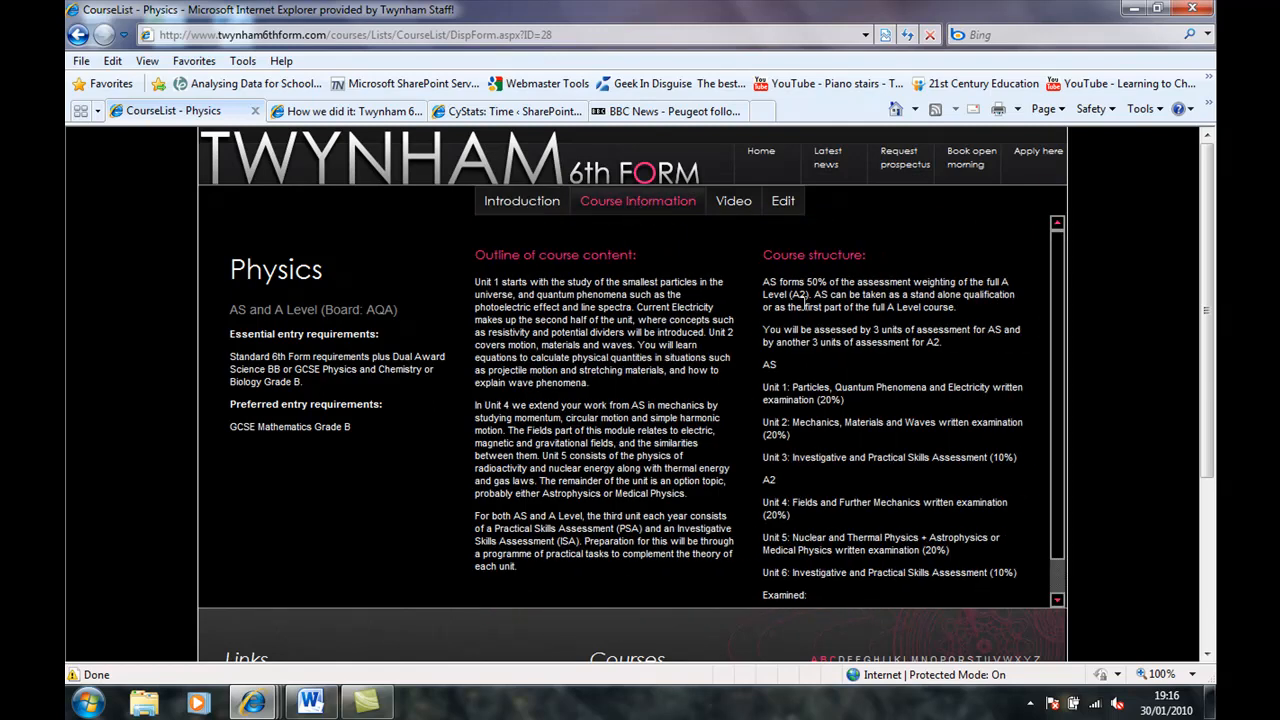
{"action": "scroll", "scroll_direction": "down", "scroll_amount": 3}
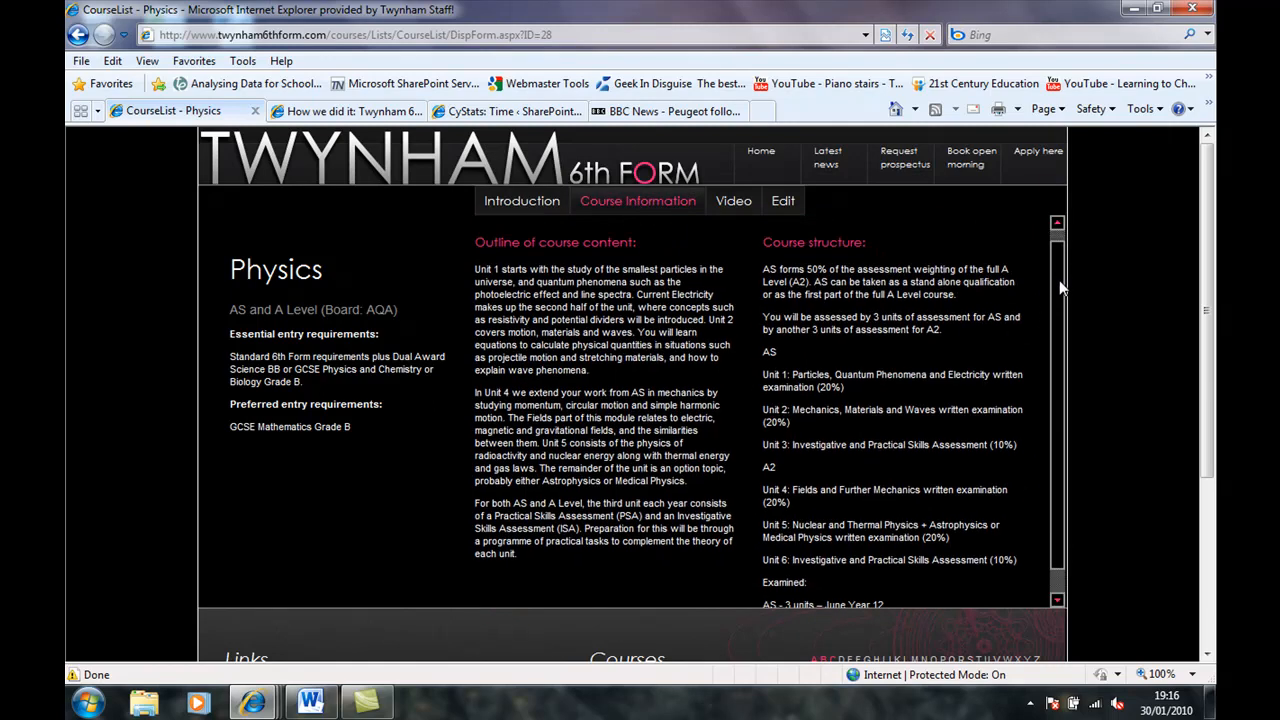
{"action": "scroll", "scroll_direction": "down", "scroll_amount": 3}
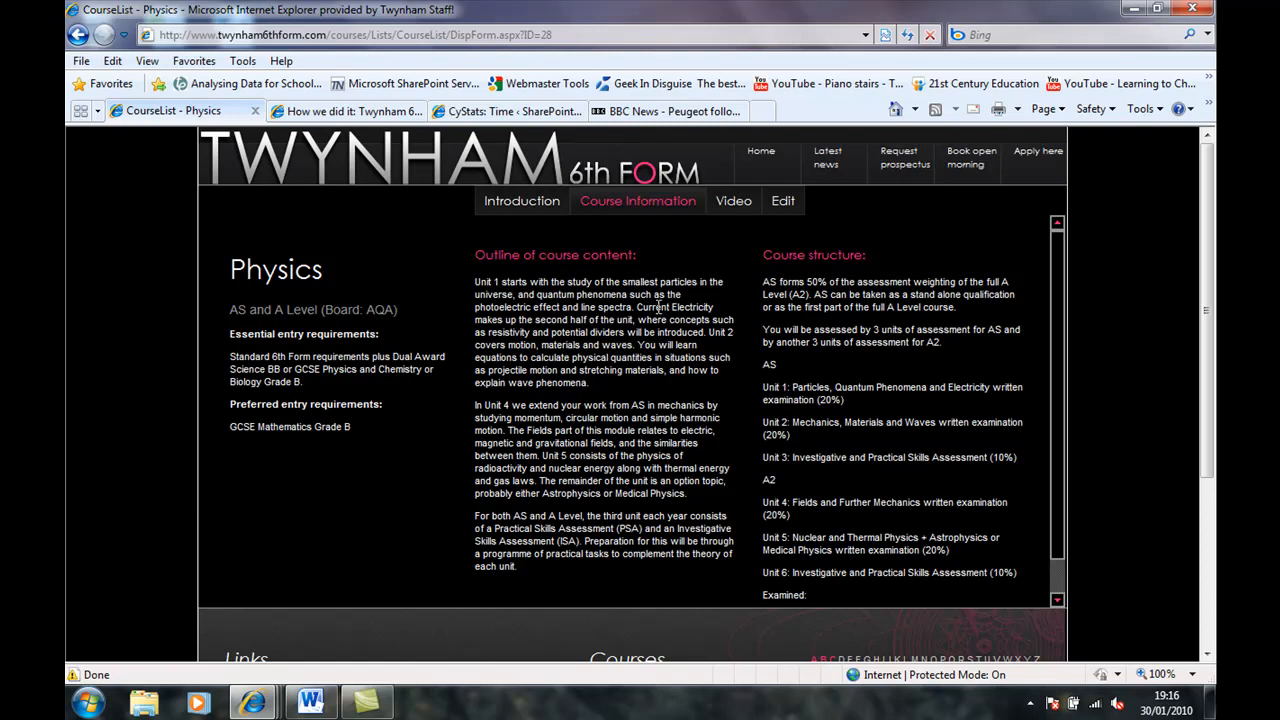
{"action": "left_click", "coordinate": [733, 200]}
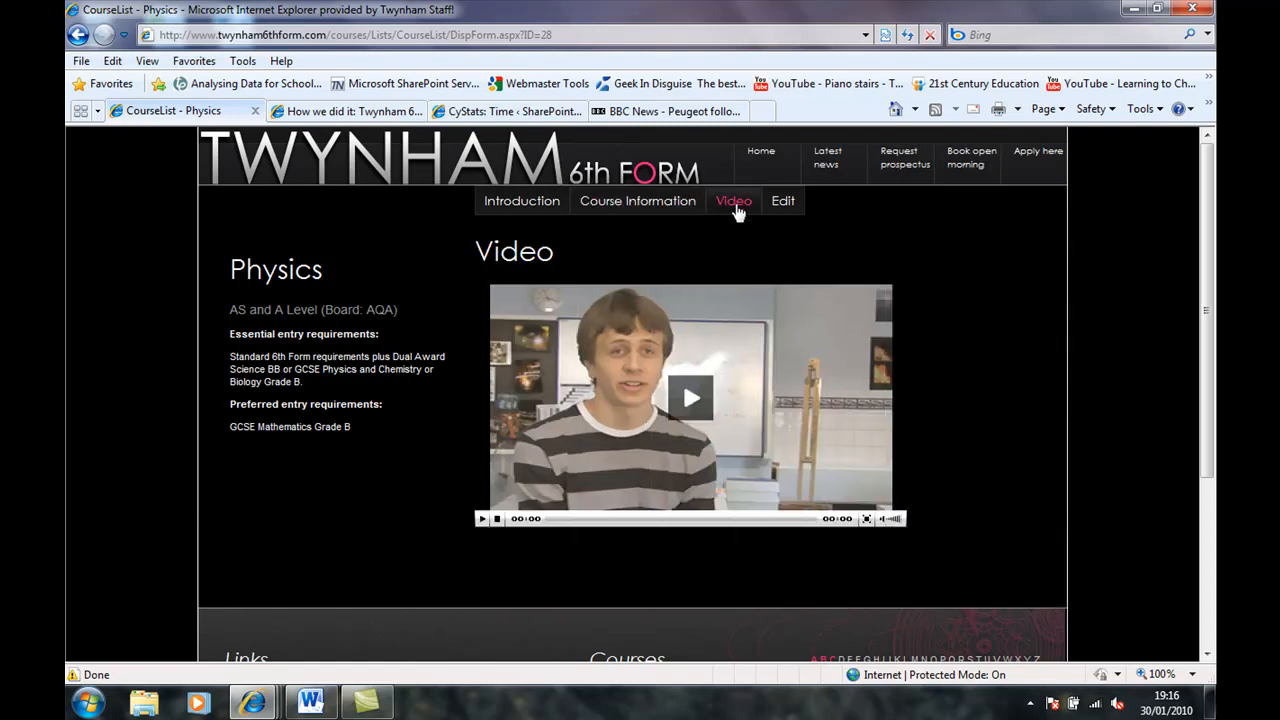
Step: Play the Physics student video and pause it at 00:14
{"action": "left_click", "coordinate": [690, 398]}
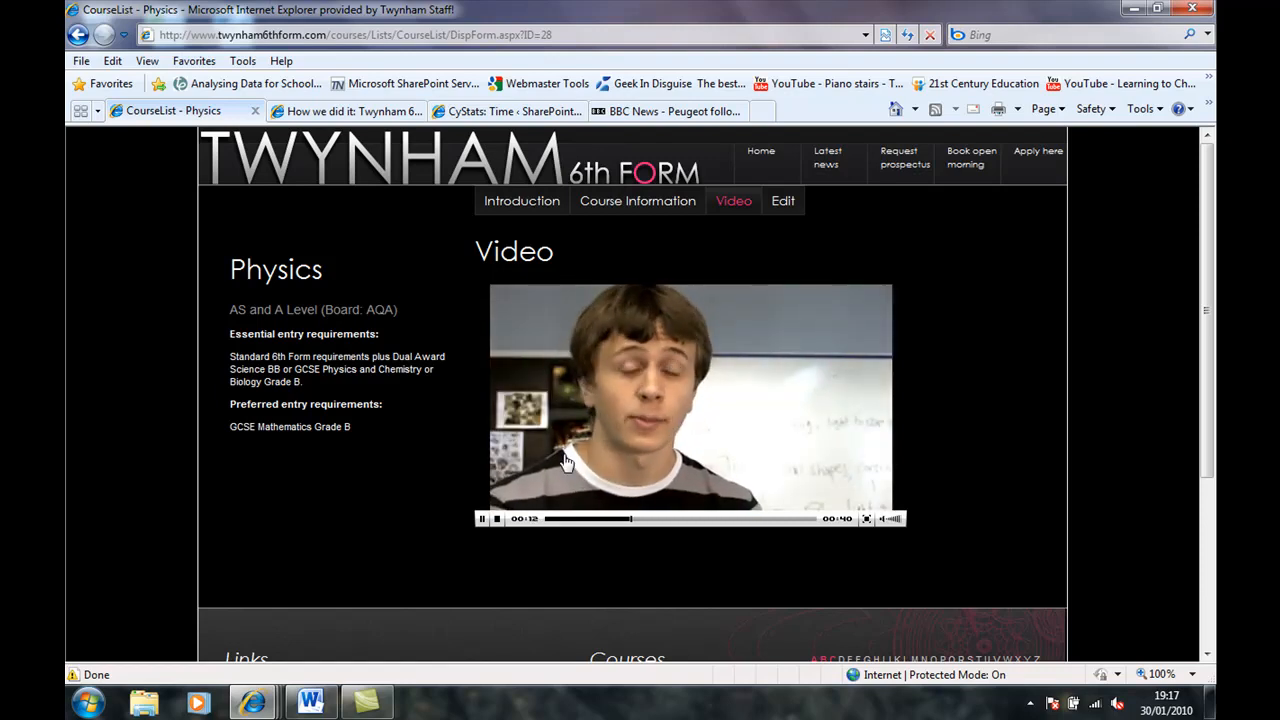
{"action": "left_click", "coordinate": [481, 518]}
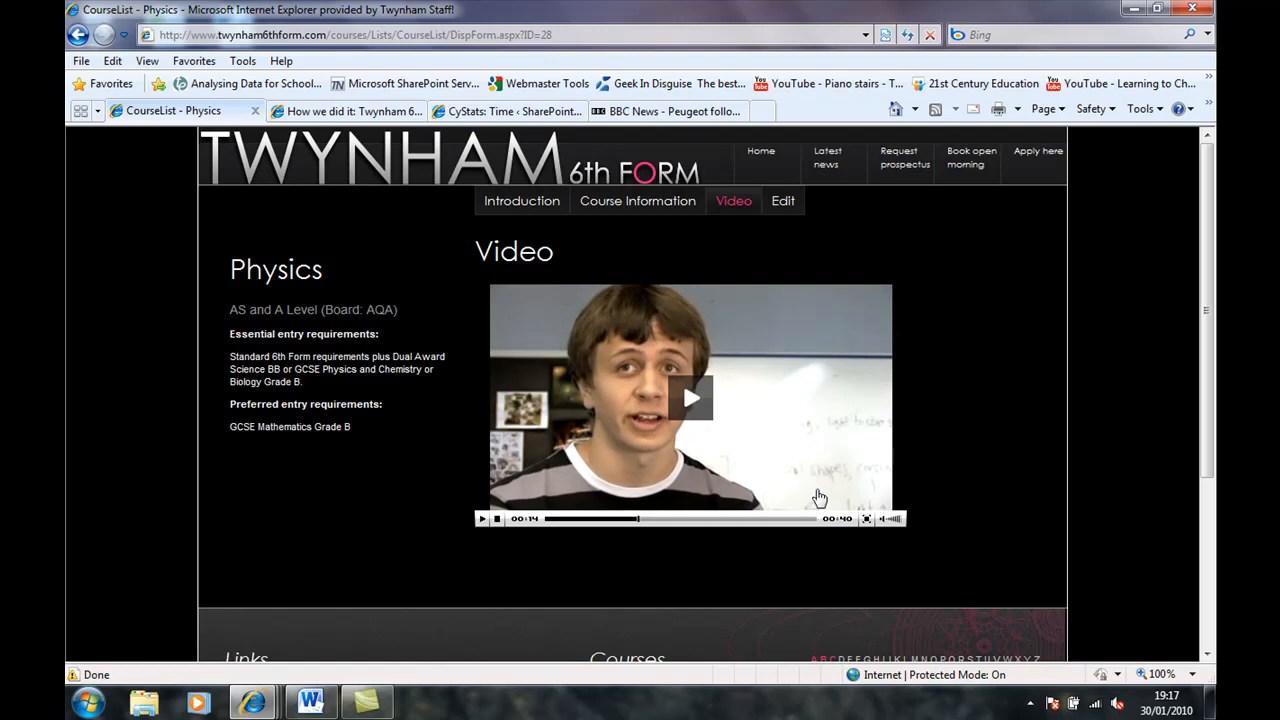
{"action": "mouse_move", "coordinate": [950, 475]}
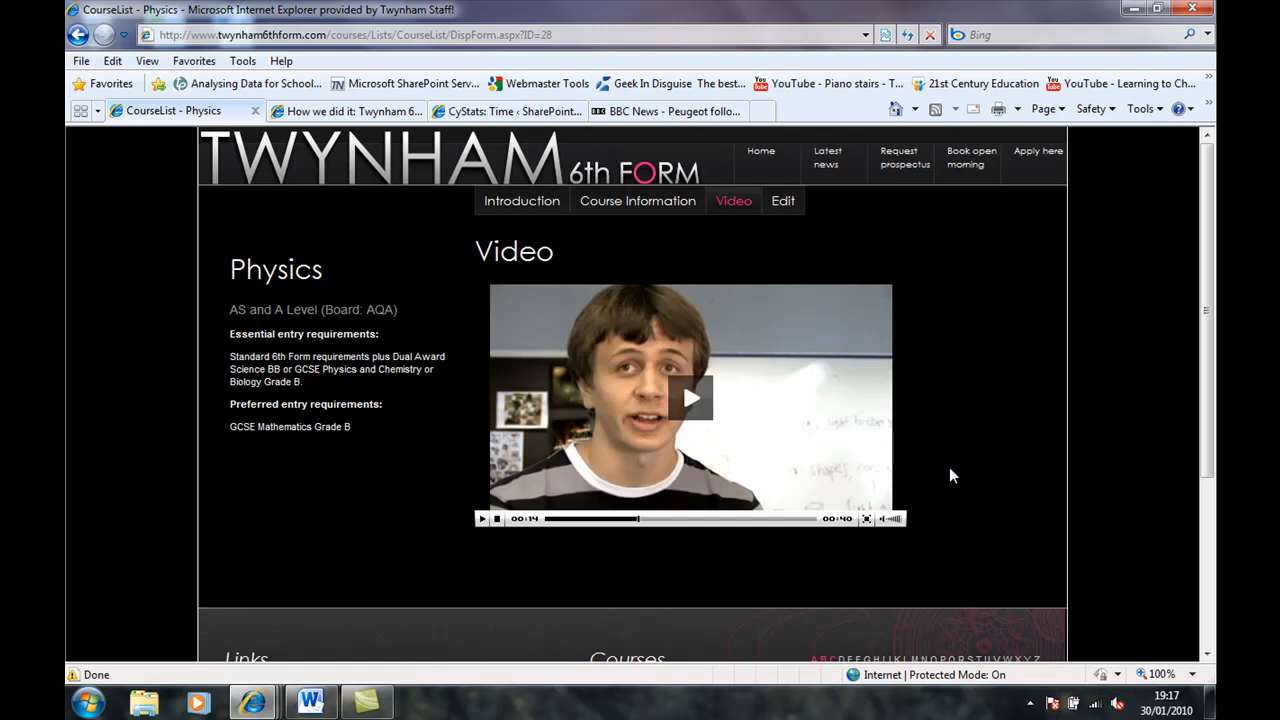
{"action": "mouse_move", "coordinate": [814, 228]}
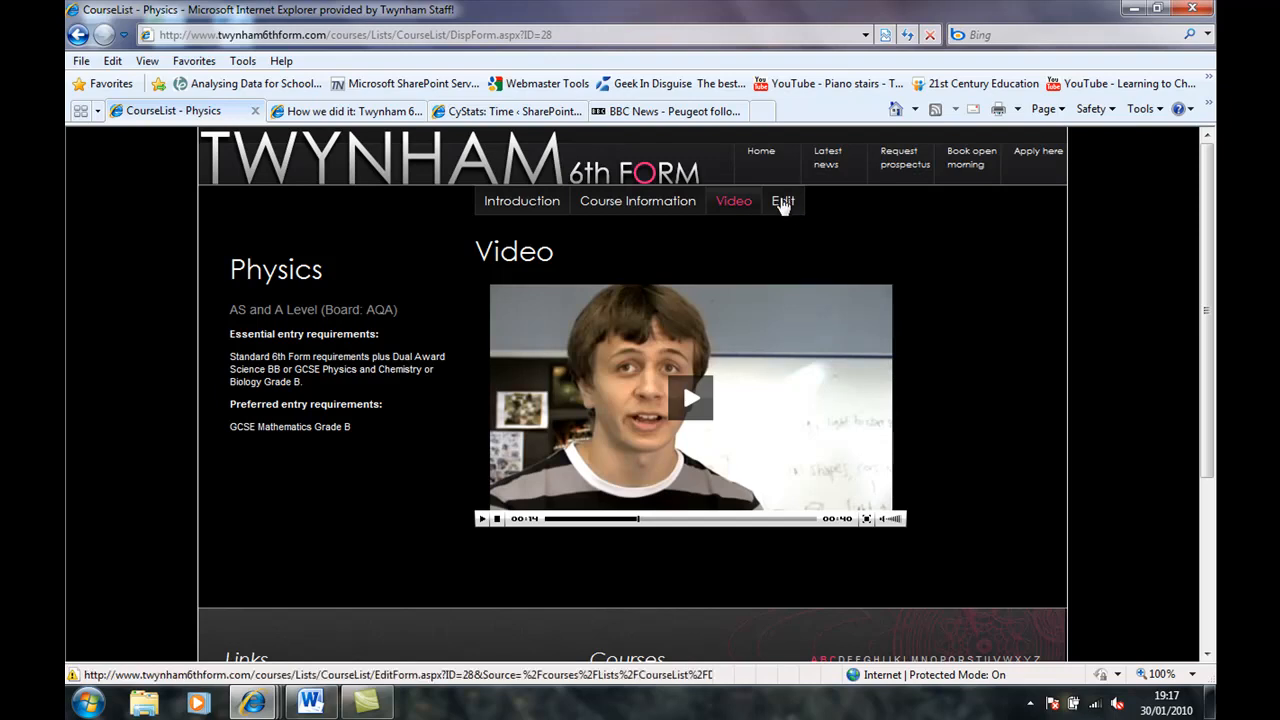
Step: Open the Physics edit form and scroll through its fields to Attachments and back
{"action": "left_click", "coordinate": [783, 201]}
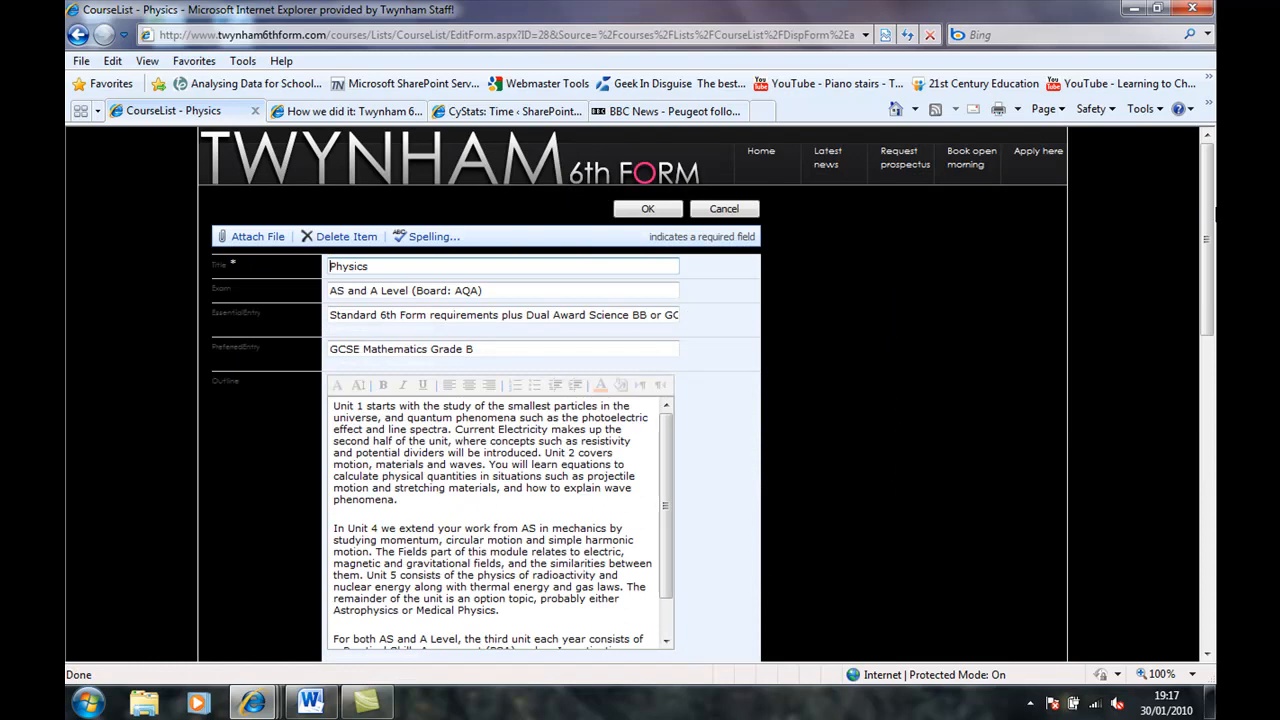
{"action": "scroll", "scroll_direction": "down", "scroll_amount": 3}
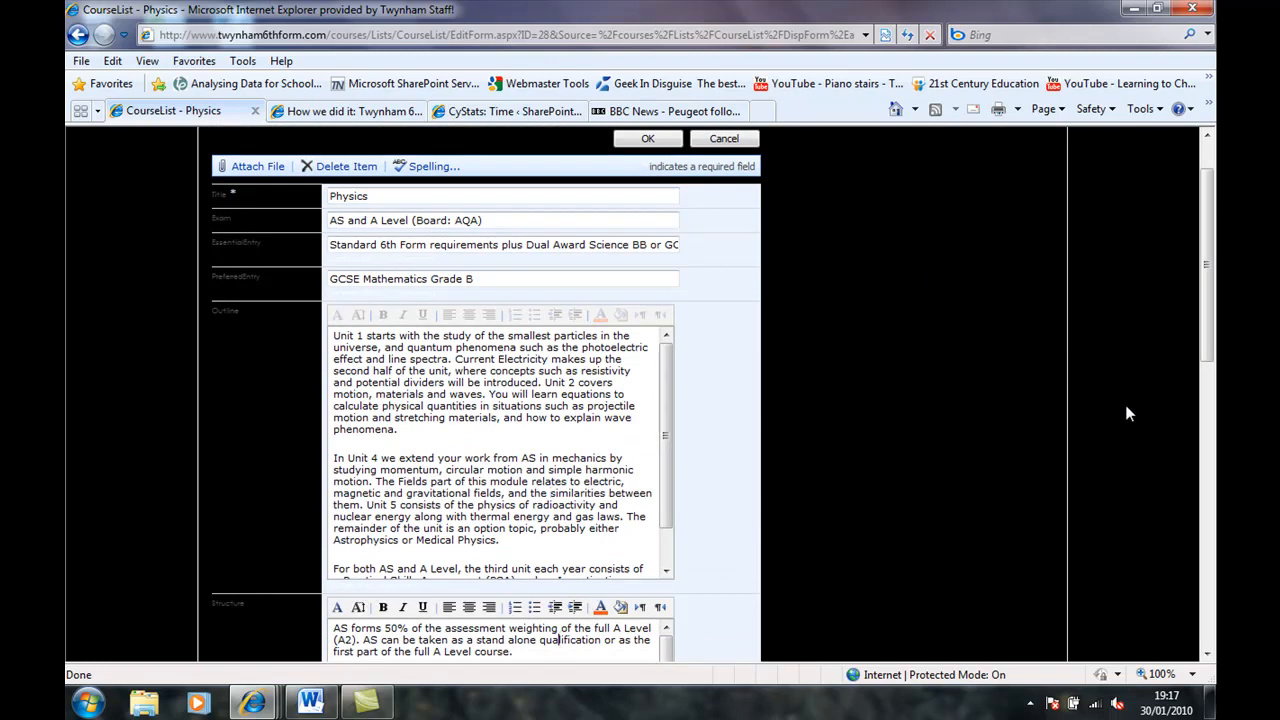
{"action": "scroll", "scroll_direction": "down", "scroll_amount": 3}
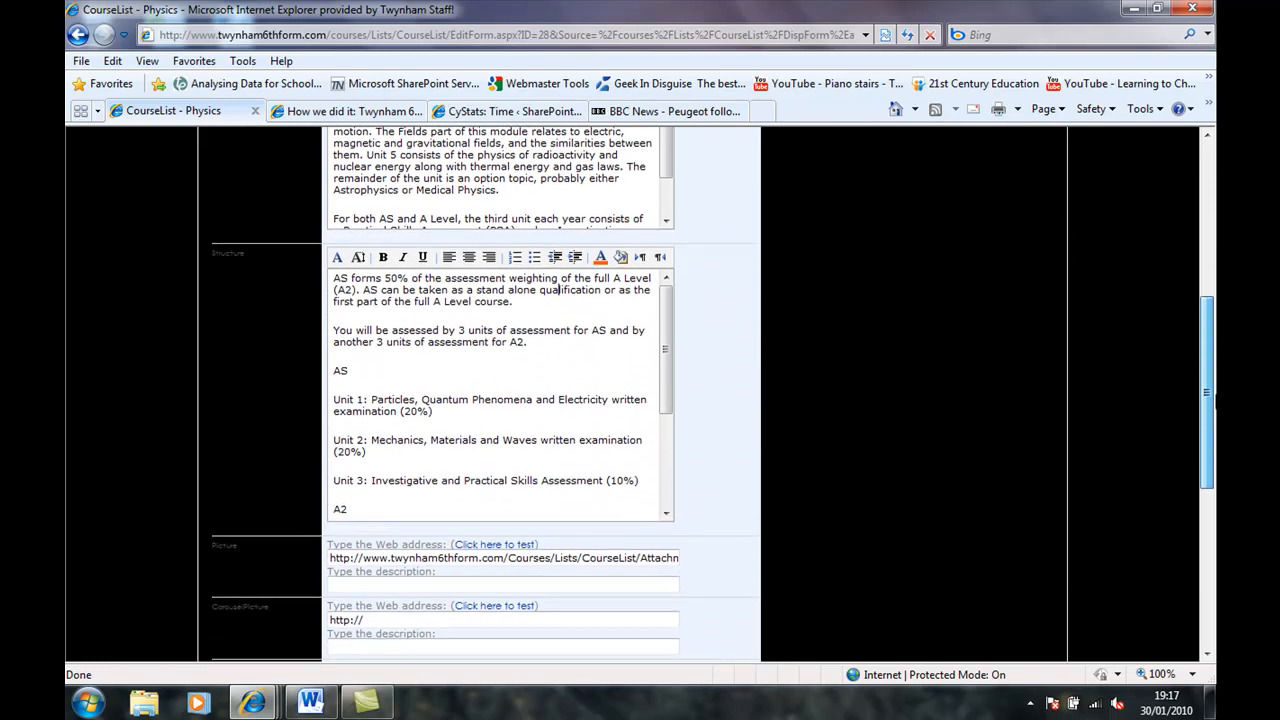
{"action": "scroll", "scroll_direction": "down", "scroll_amount": 3}
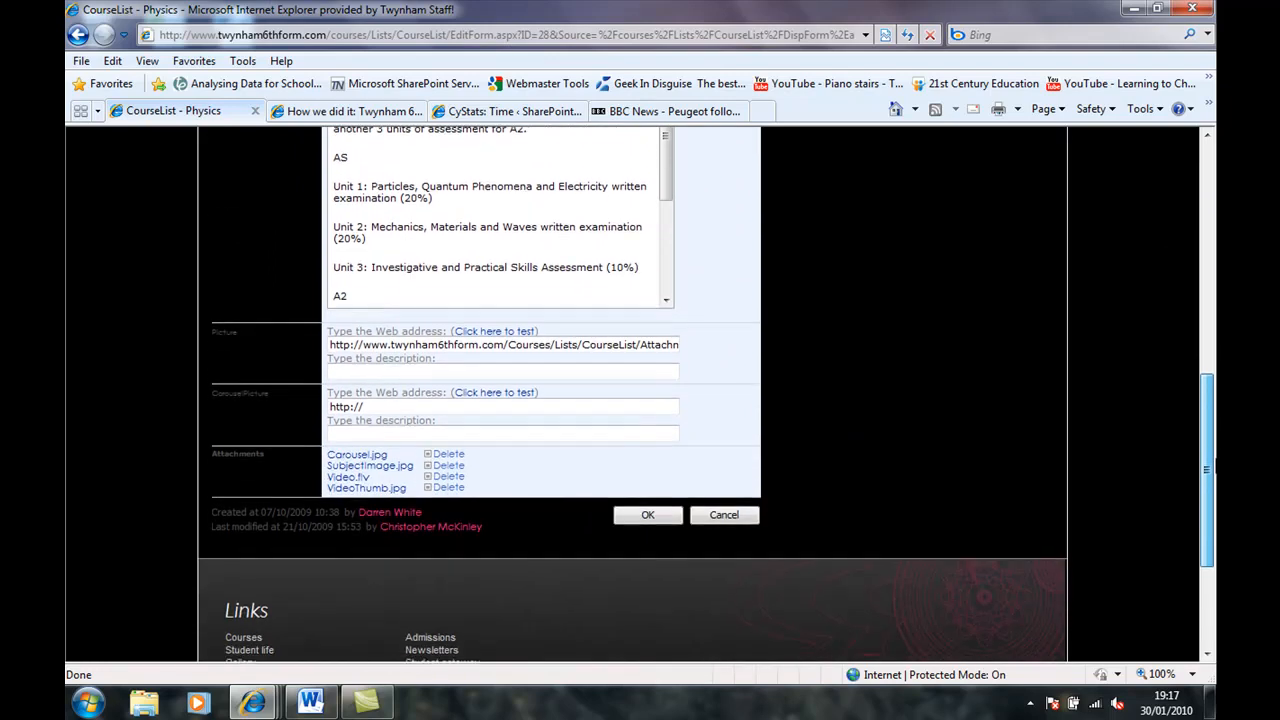
{"action": "scroll", "scroll_direction": "down", "scroll_amount": 3}
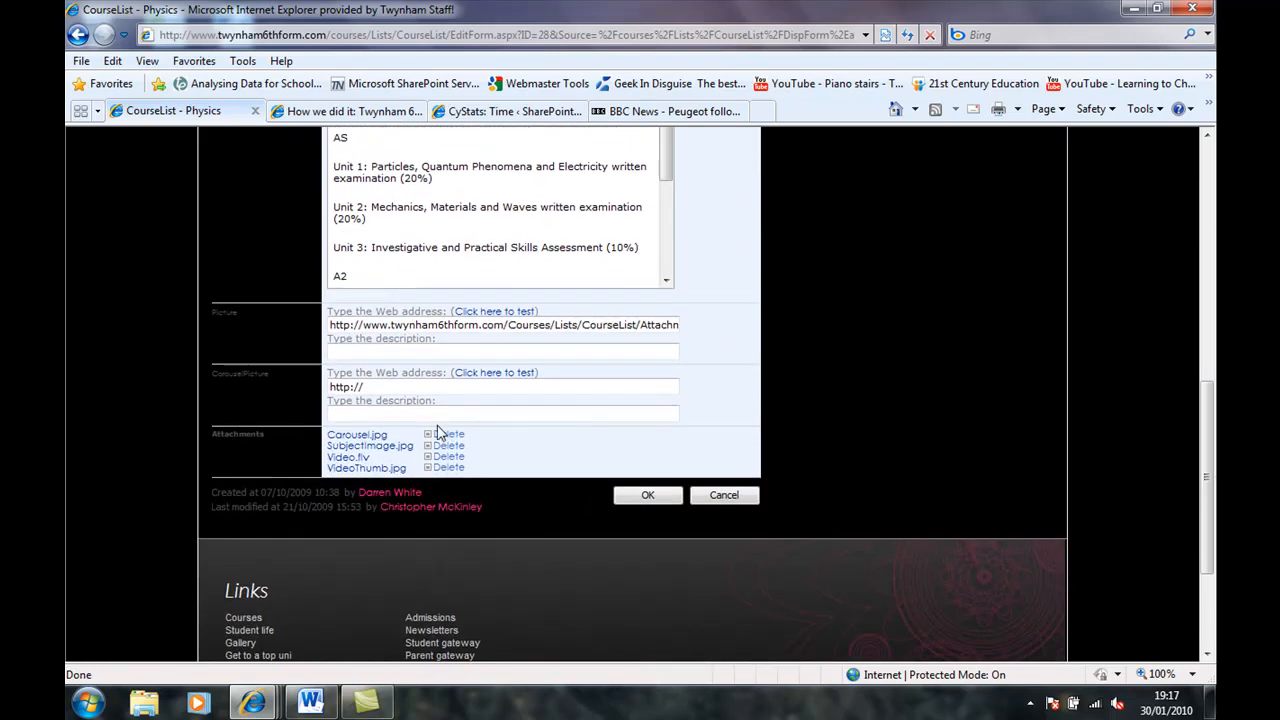
{"action": "mouse_move", "coordinate": [348, 457]}
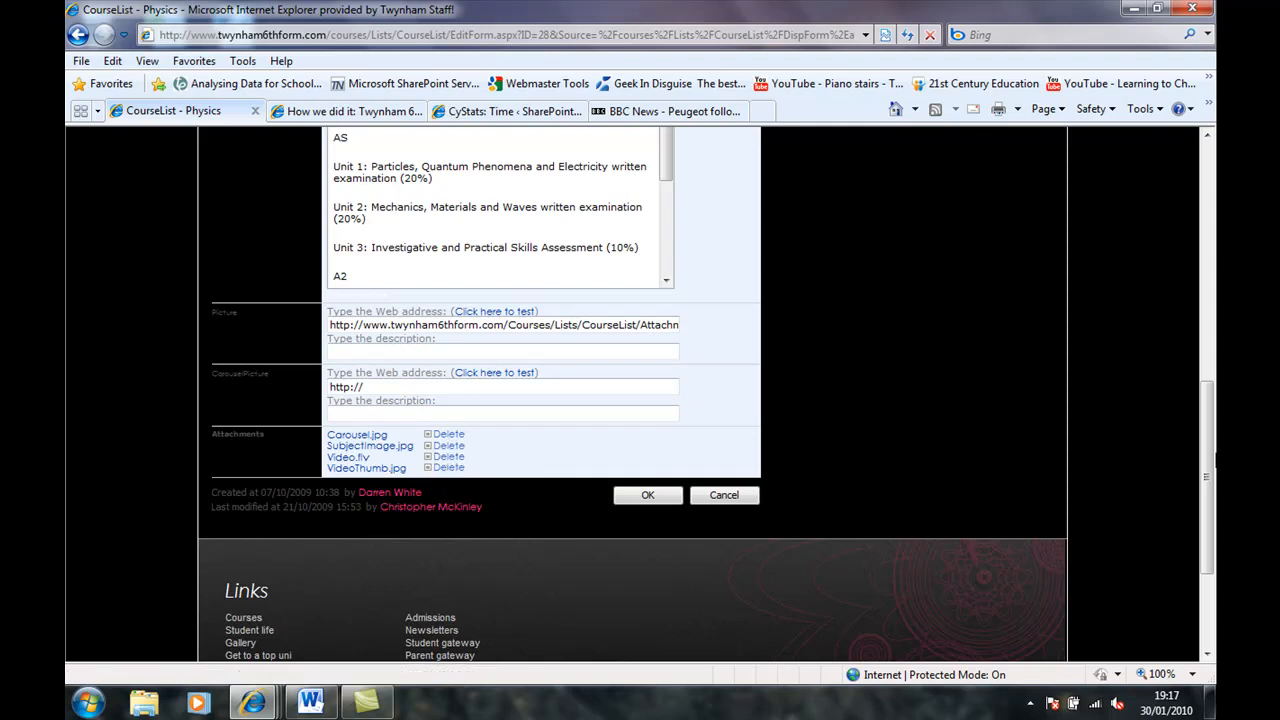
{"action": "scroll", "scroll_direction": "up", "scroll_amount": 3}
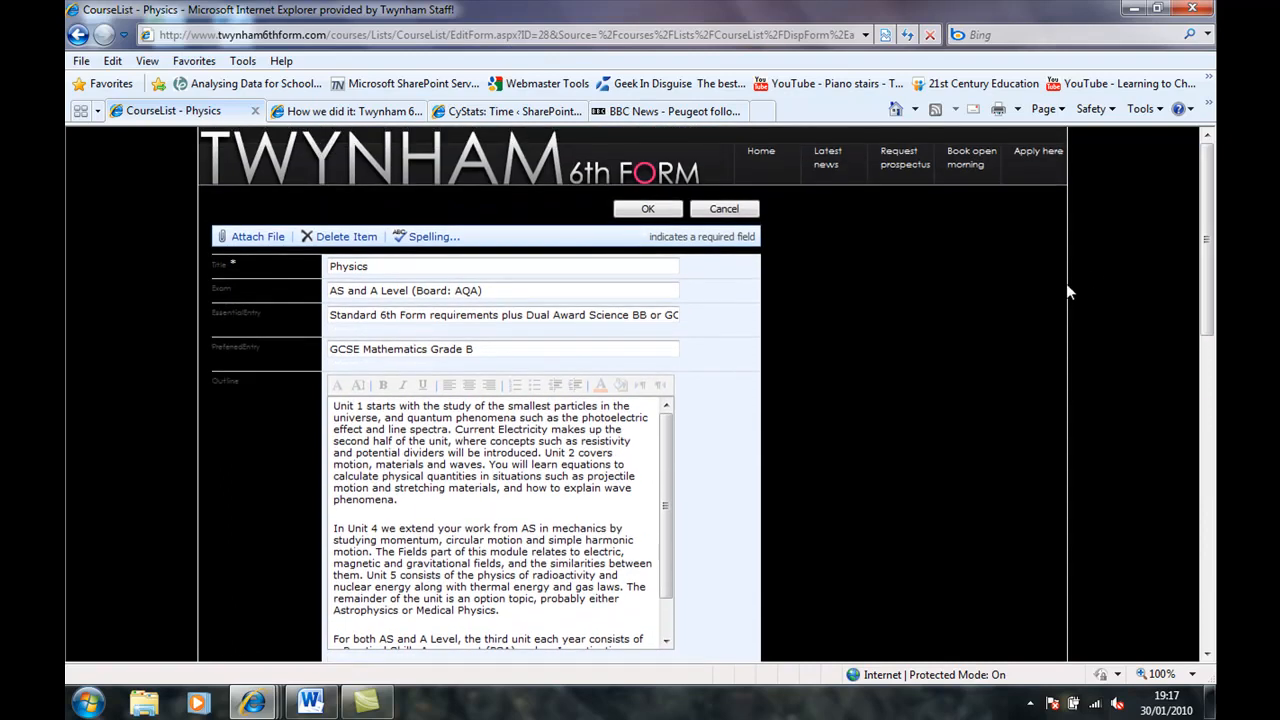
{"action": "left_click", "coordinate": [257, 236]}
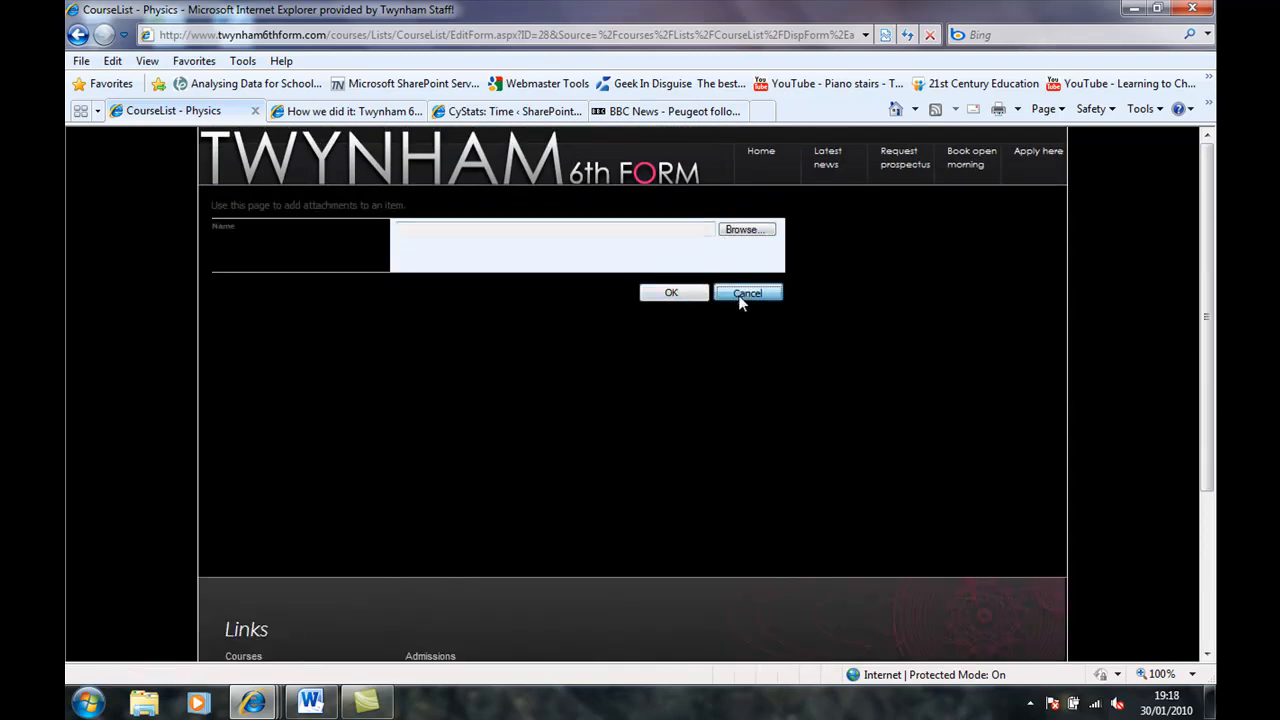
{"action": "left_click", "coordinate": [747, 293]}
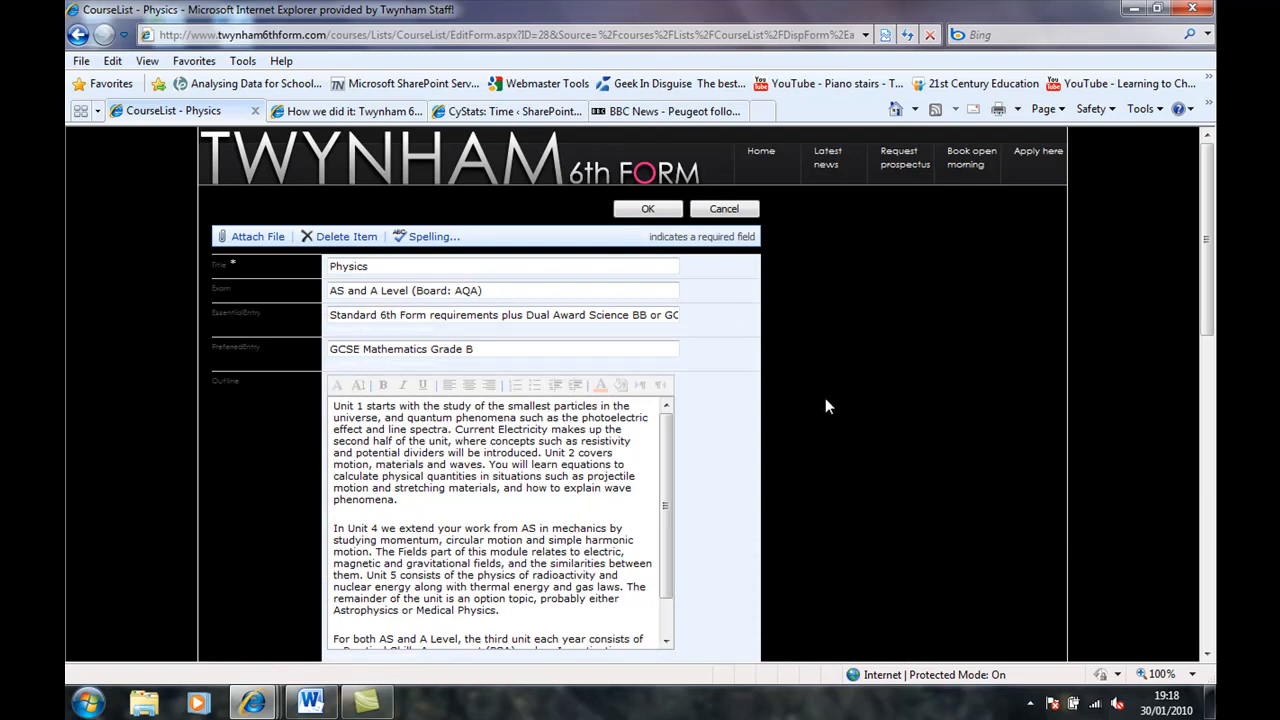